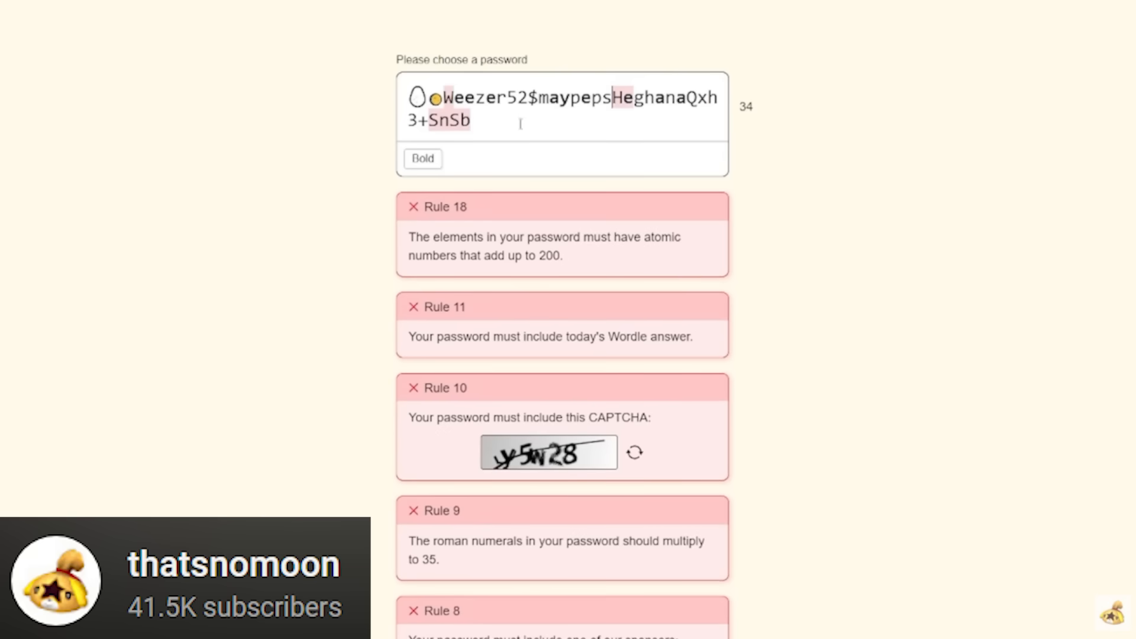
scroll(down, 3)
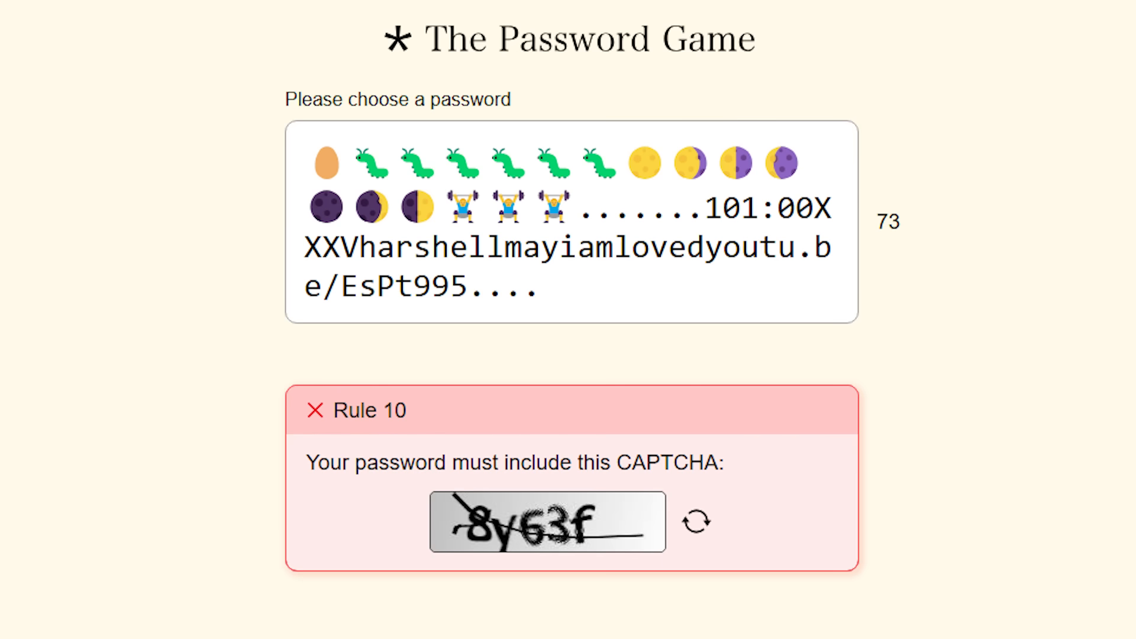
text(xbcbx)
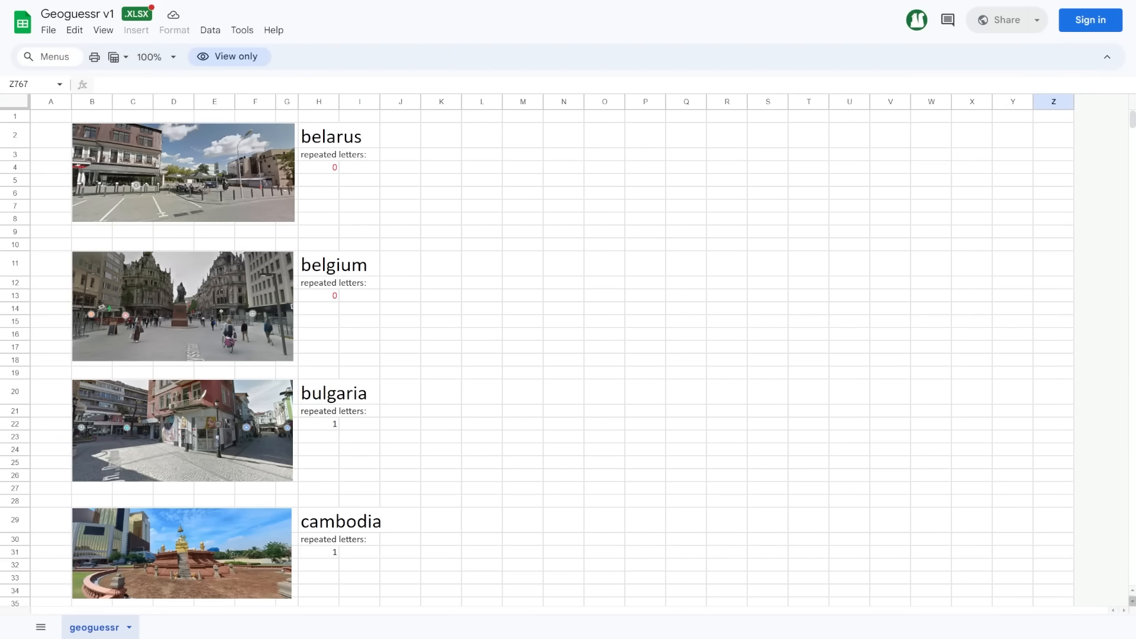
scroll(down, 3)
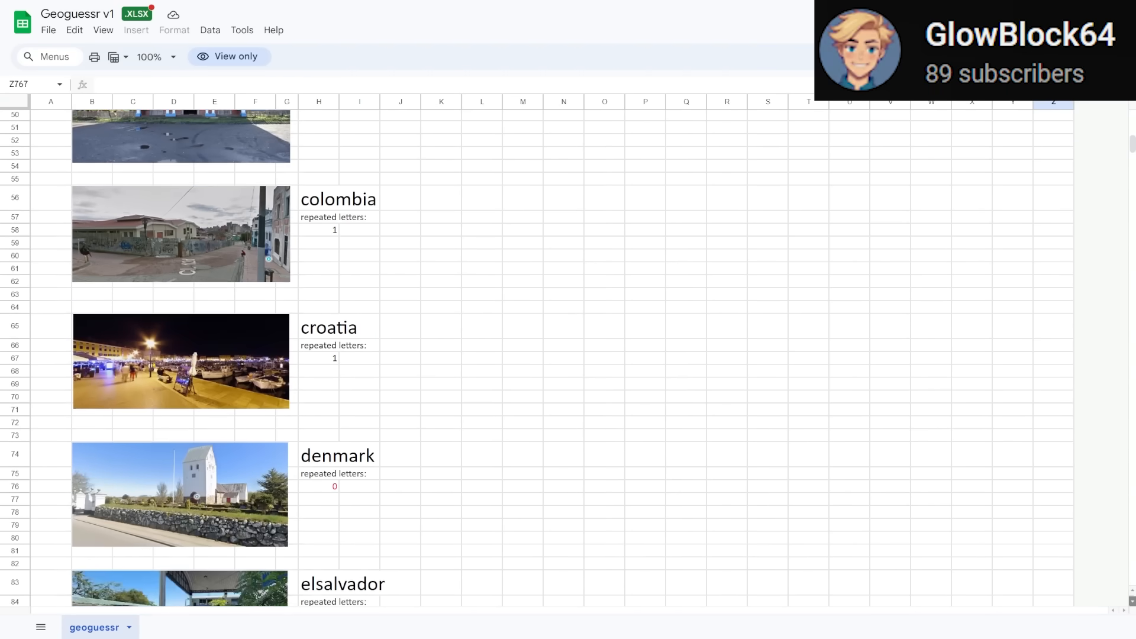
scroll(down, 3)
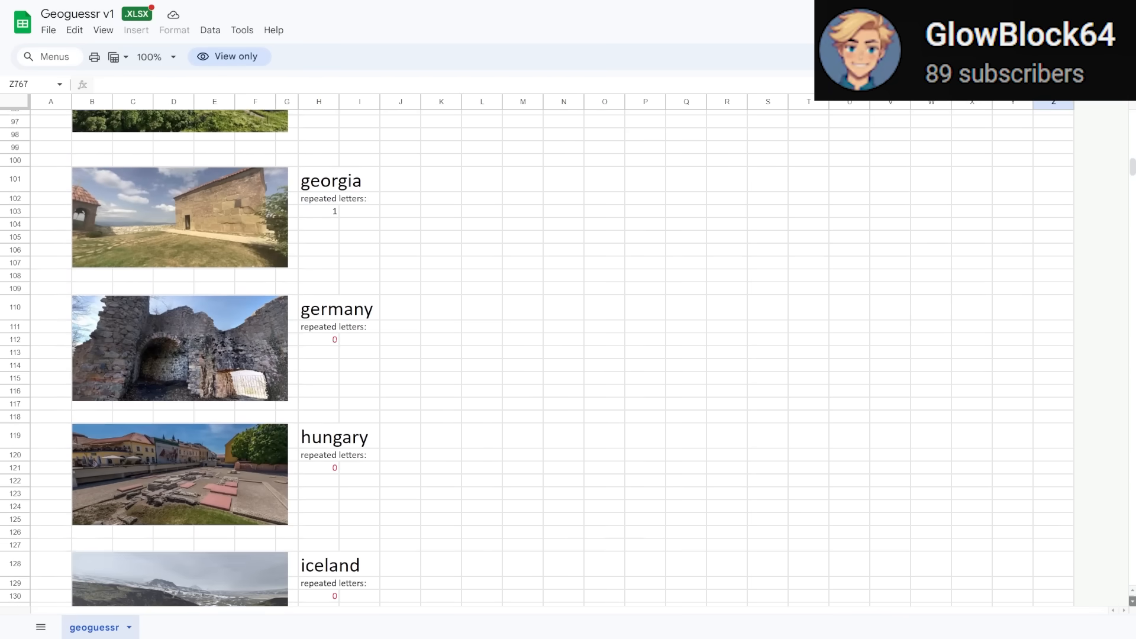
scroll(down, 3)
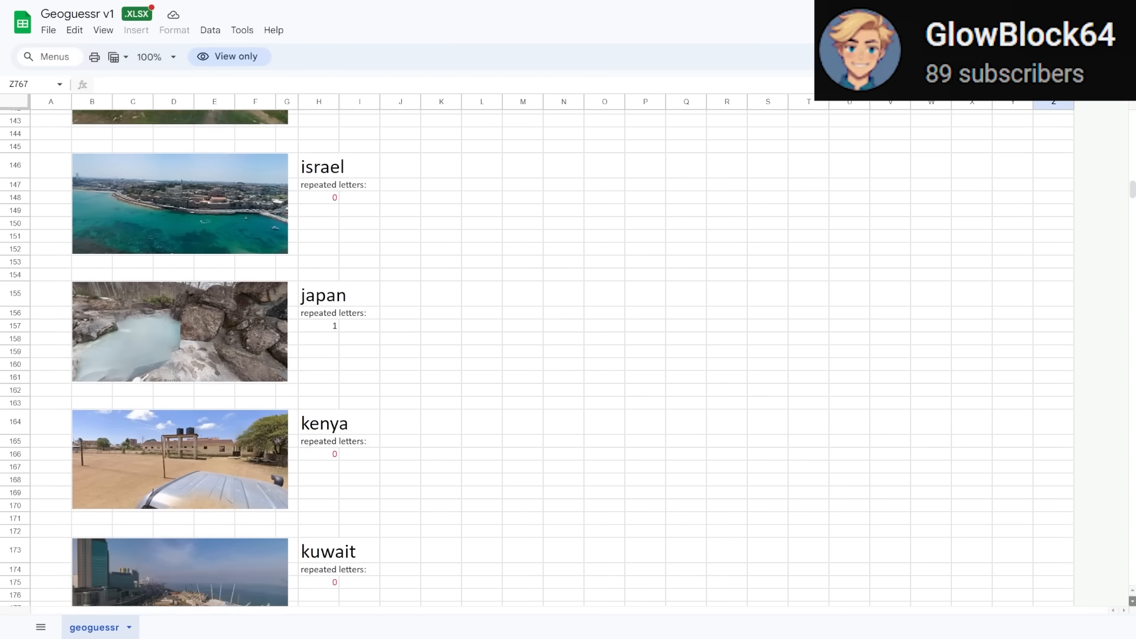
scroll(down, 3)
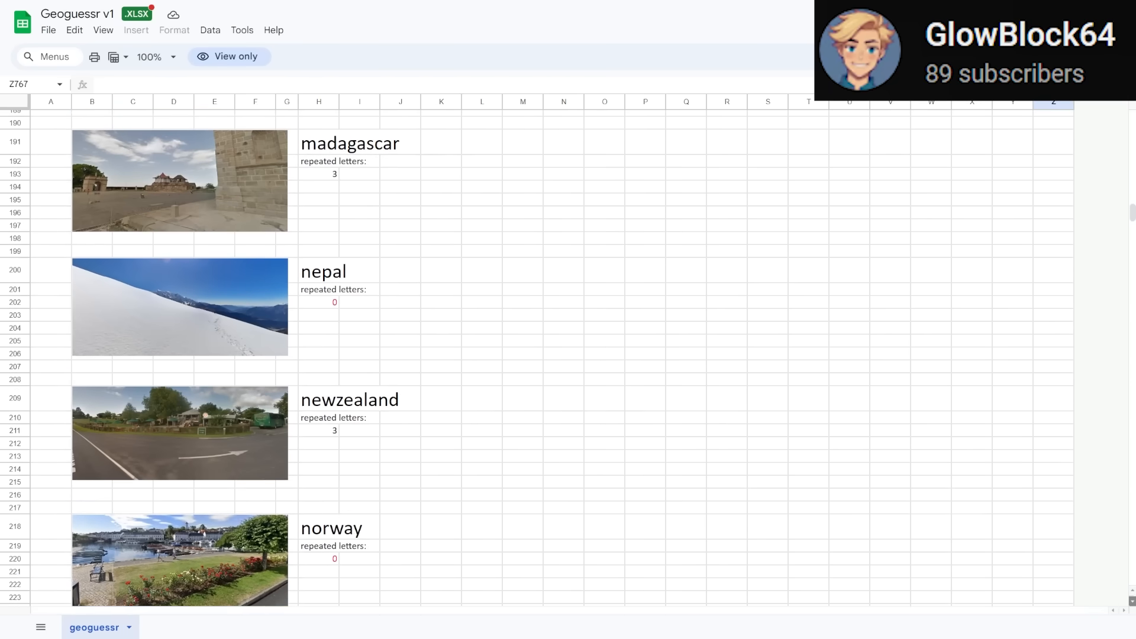
scroll(down, 3)
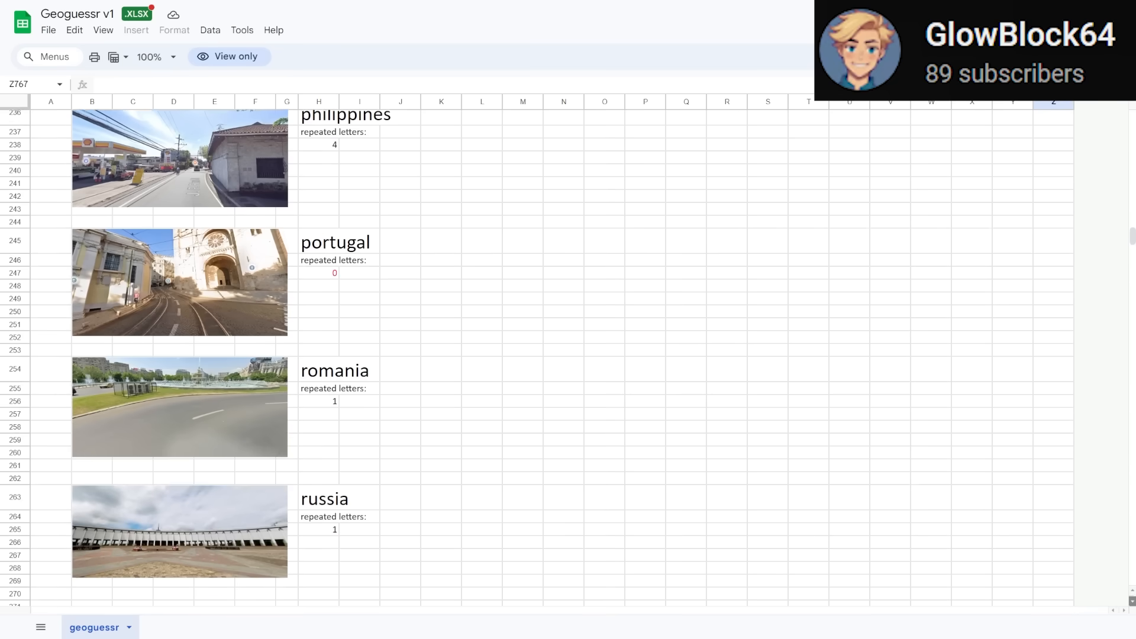
scroll(down, 3)
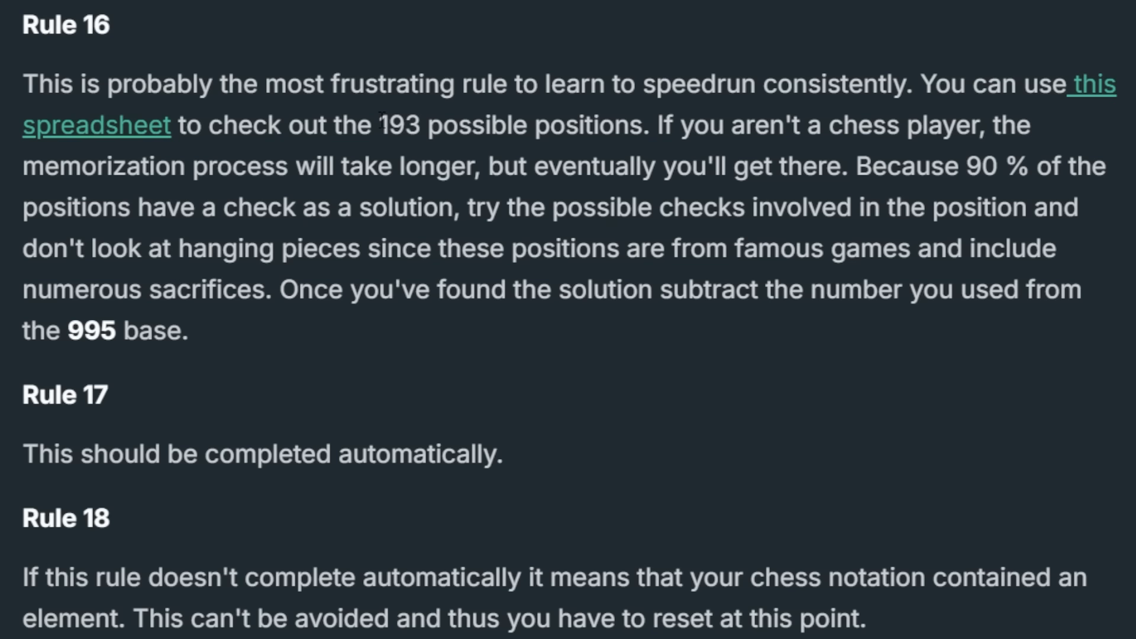
Record Qxh7+ as the checking move on the custom analysis board position
drag(386, 124, 642, 125)
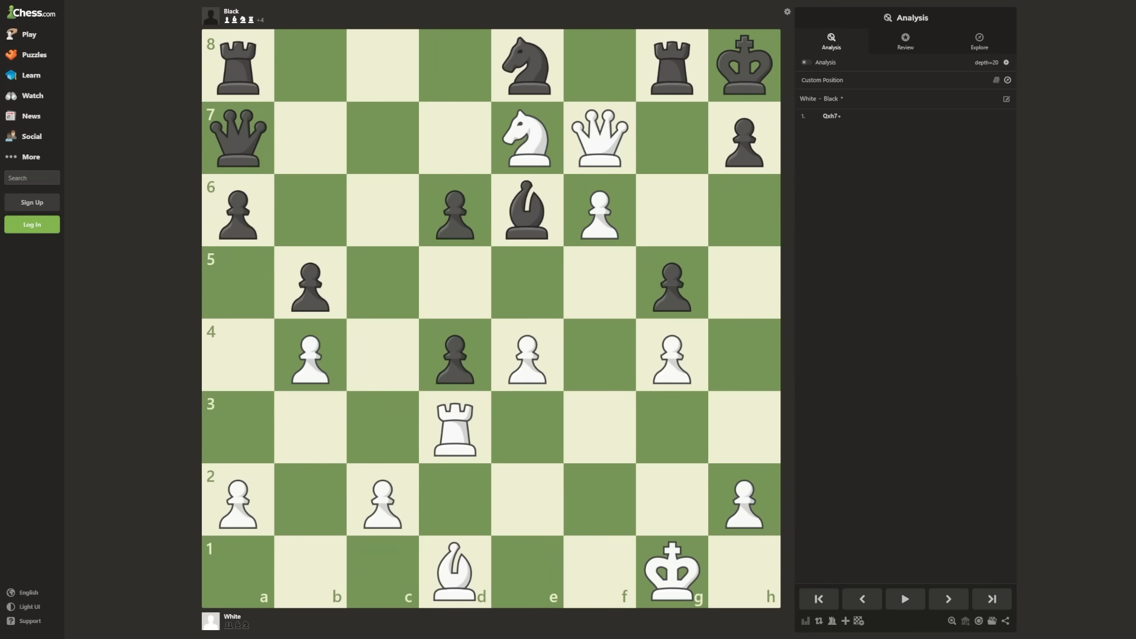
mouse_move(667, 167)
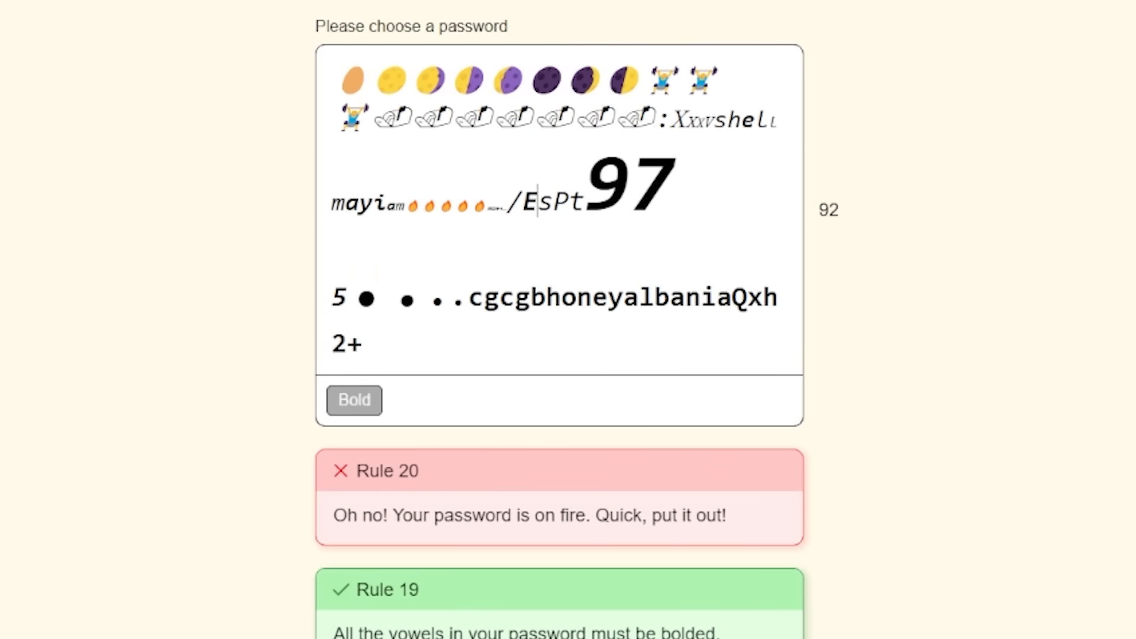
Place the cursor in the password to start removing the fire emojis
click(354, 400)
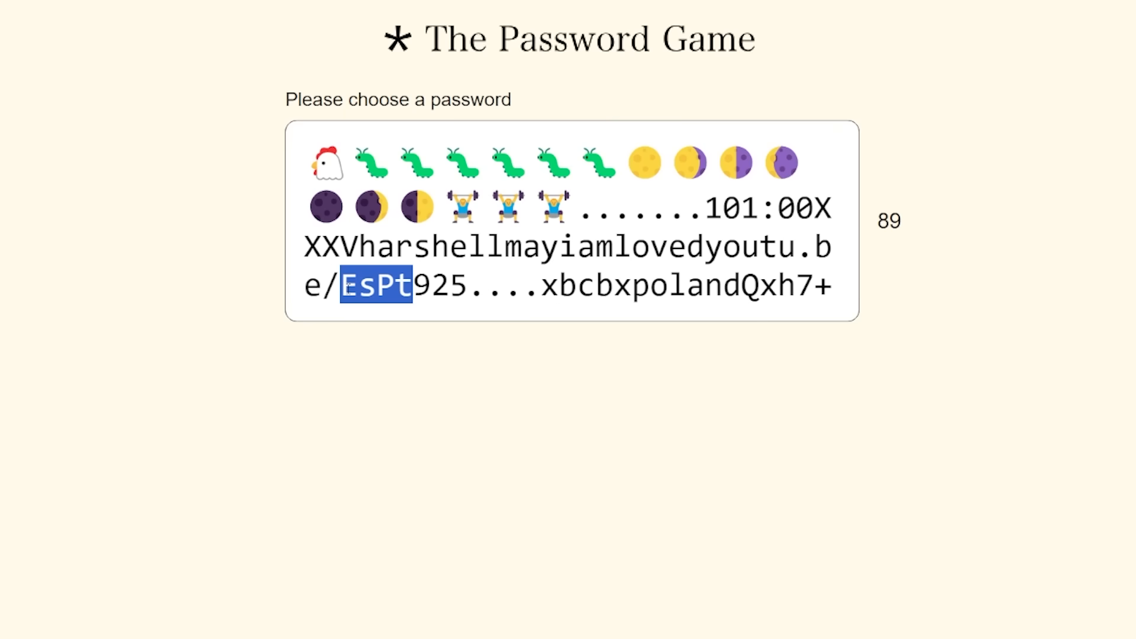
Replace the short id EsPt after youtu.be/ with opRzhzxwamcFlEu
text(opRzhzxwamcFlEu)
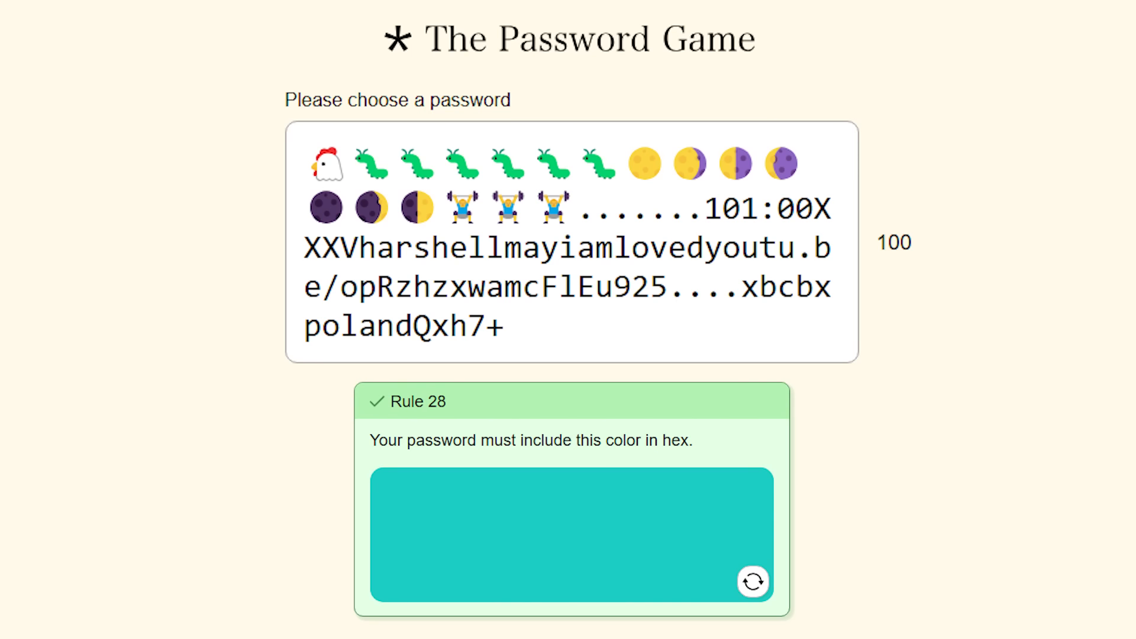
text(#1ccdc3)
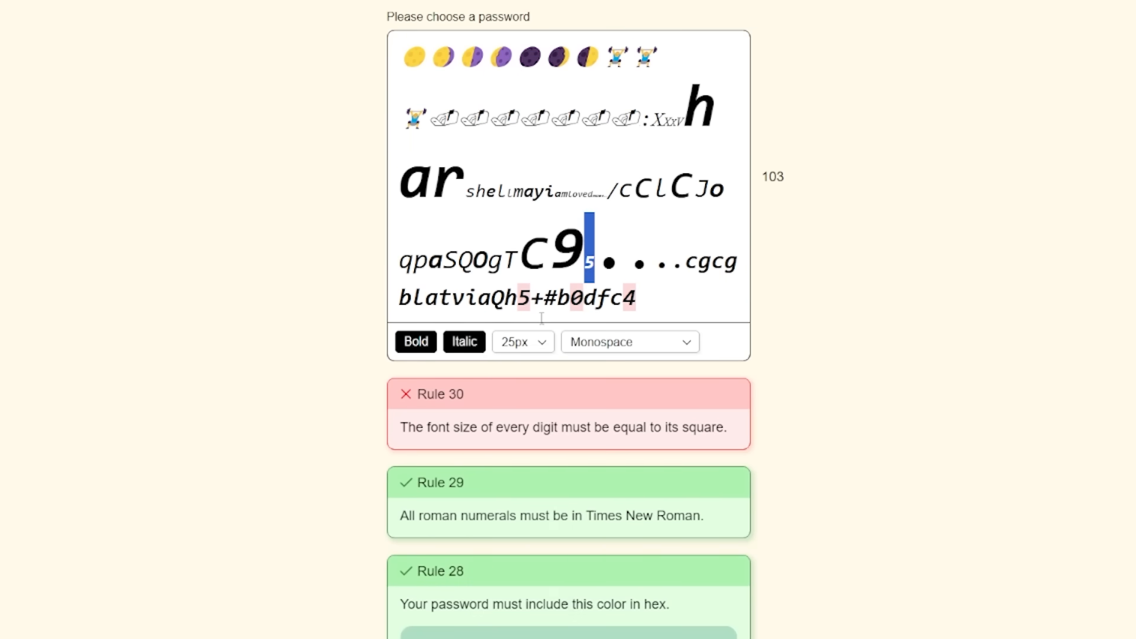
Size the digits to match their squares and resize repeated letters like the a in latvia
click(523, 341)
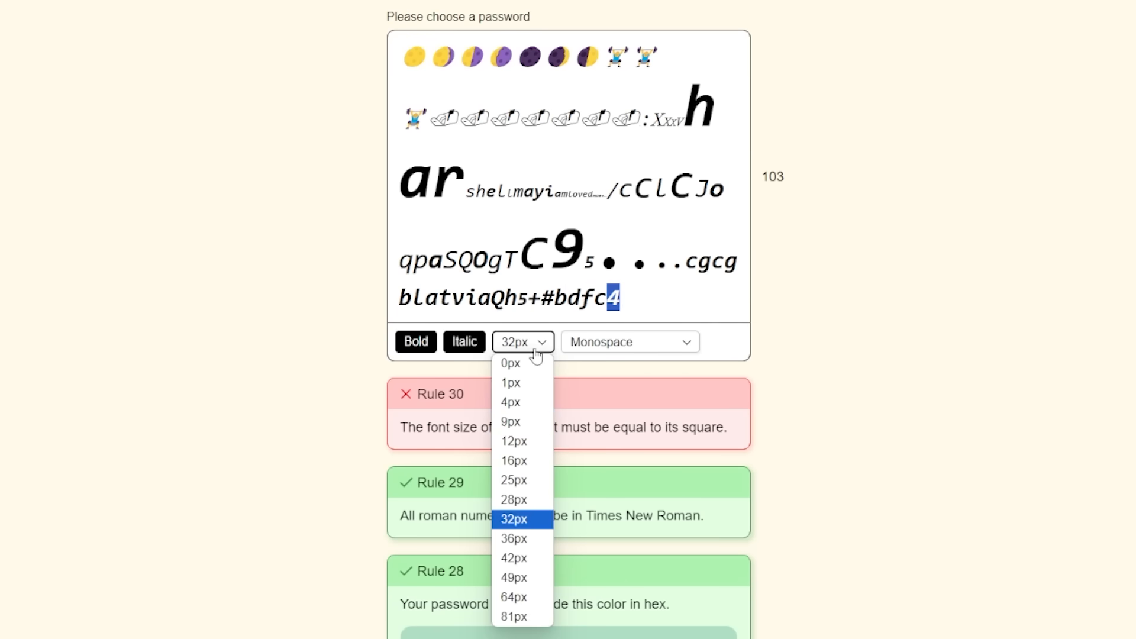
click(508, 363)
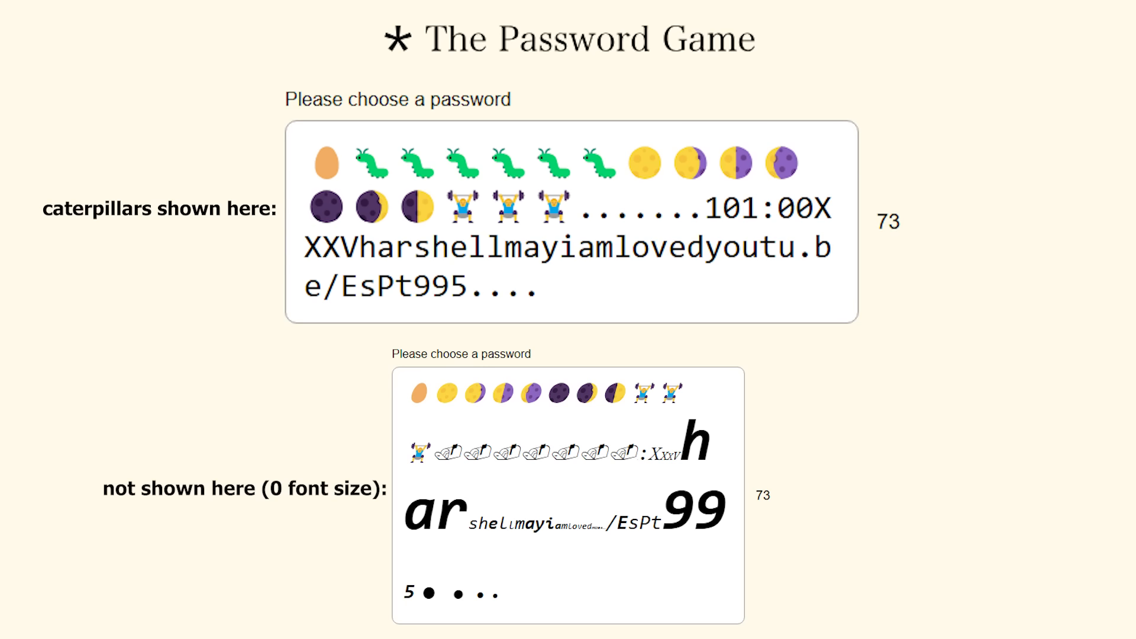
scroll(down, 3)
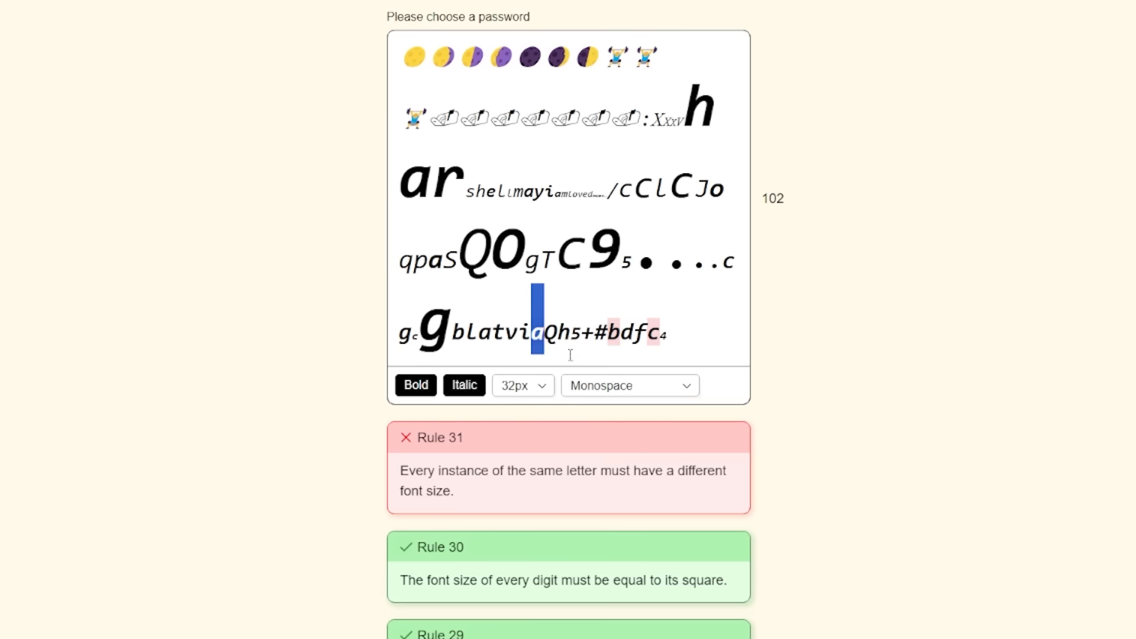
click(523, 386)
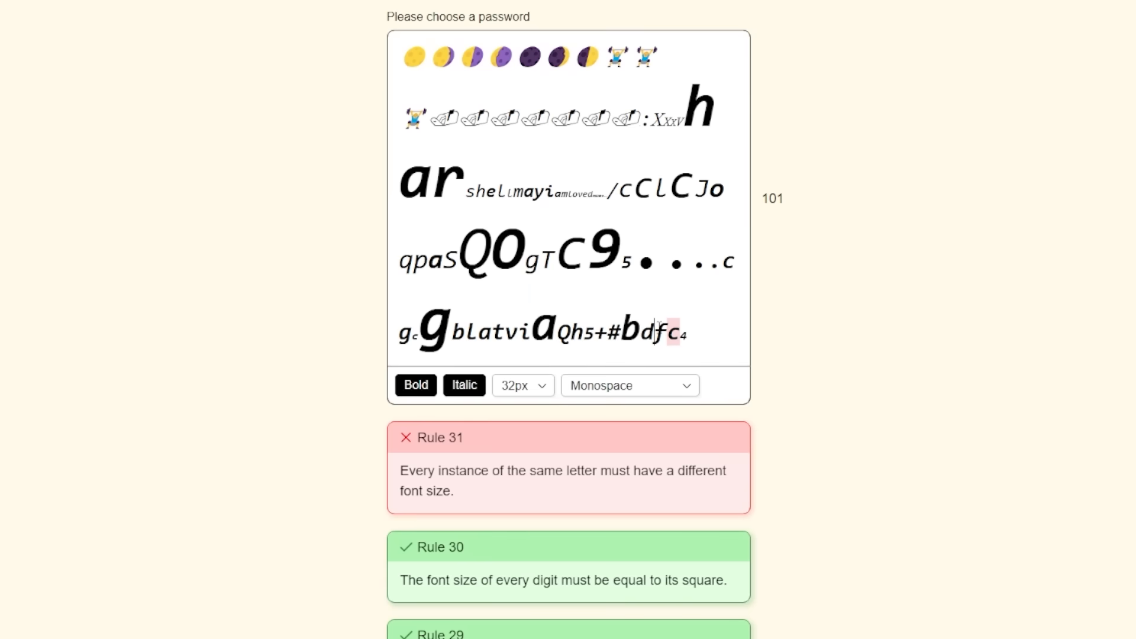
click(522, 386)
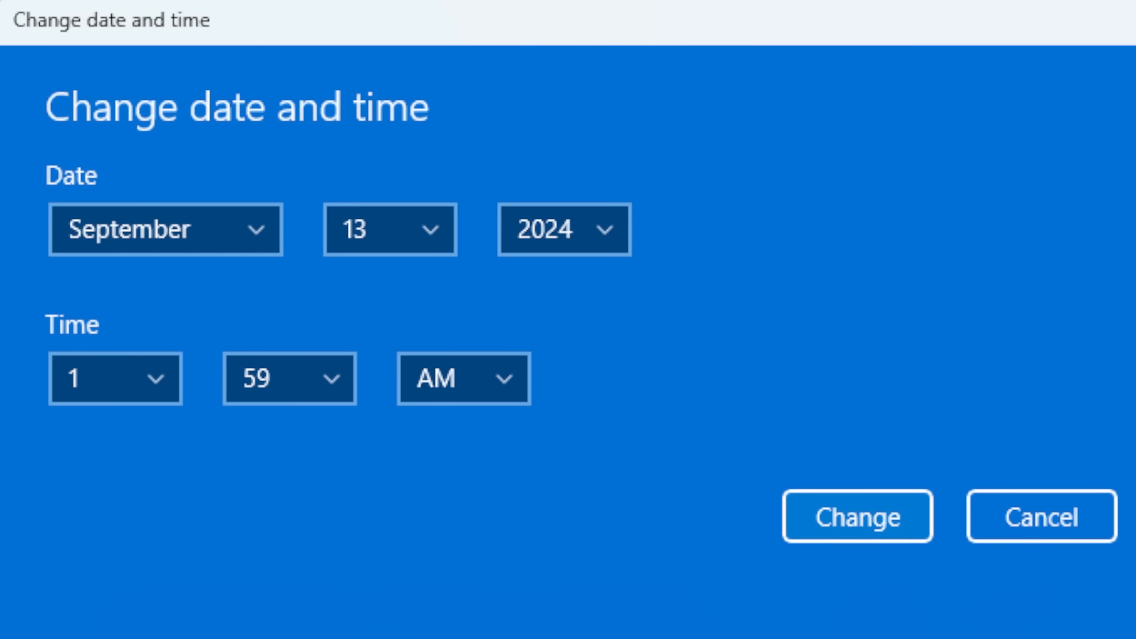
Set the system clock hour to 12 so it reads 12:59 AM
click(94, 378)
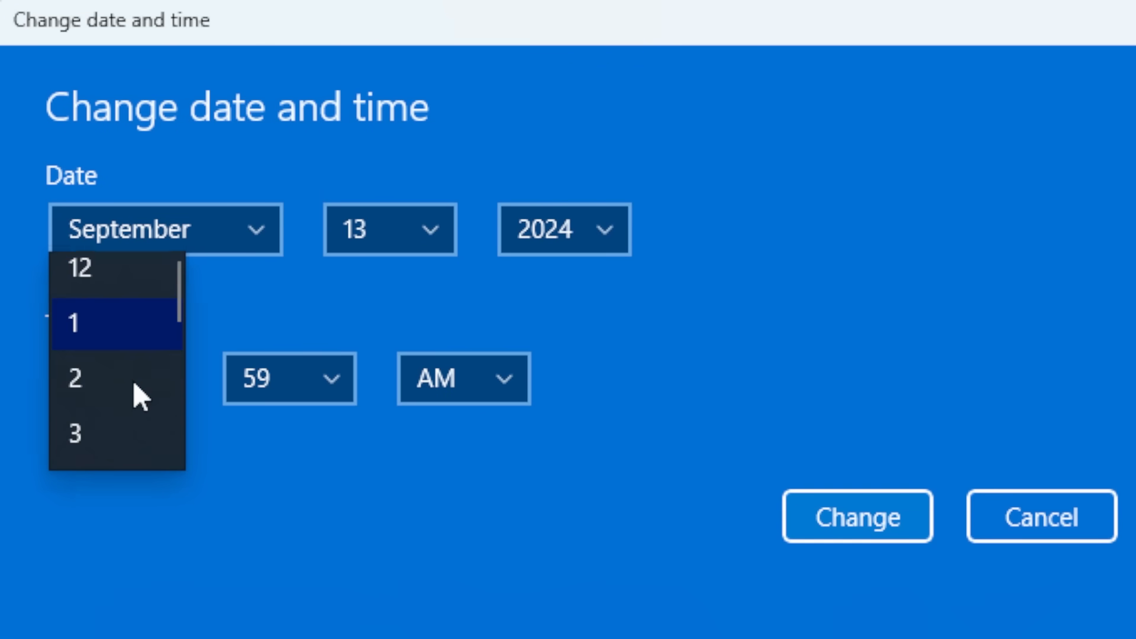
click(78, 269)
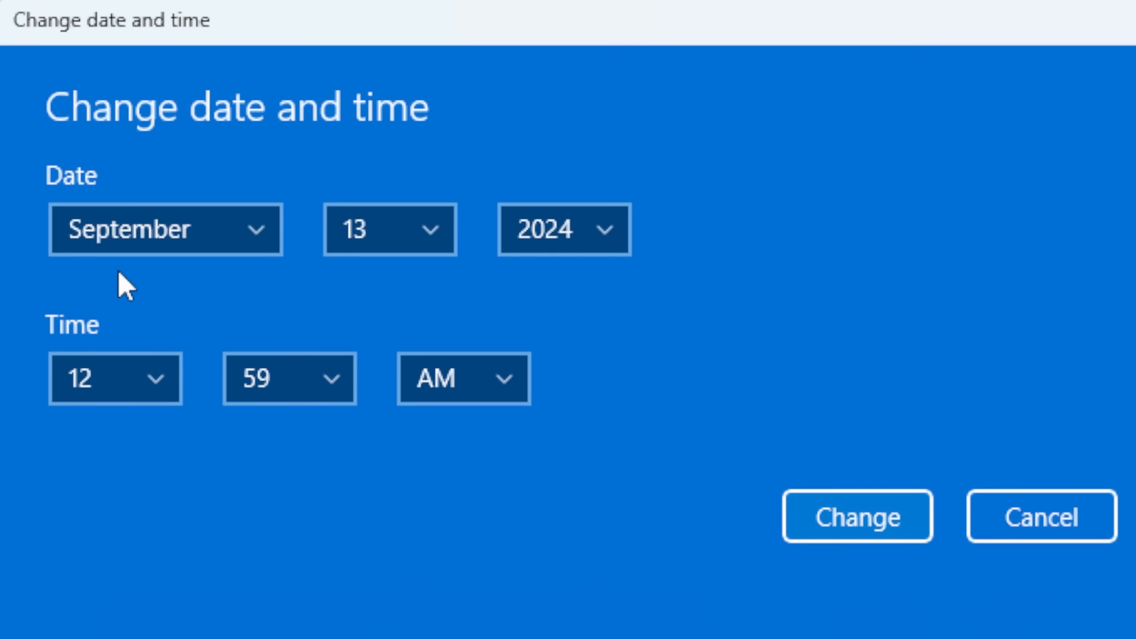
mouse_move(287, 392)
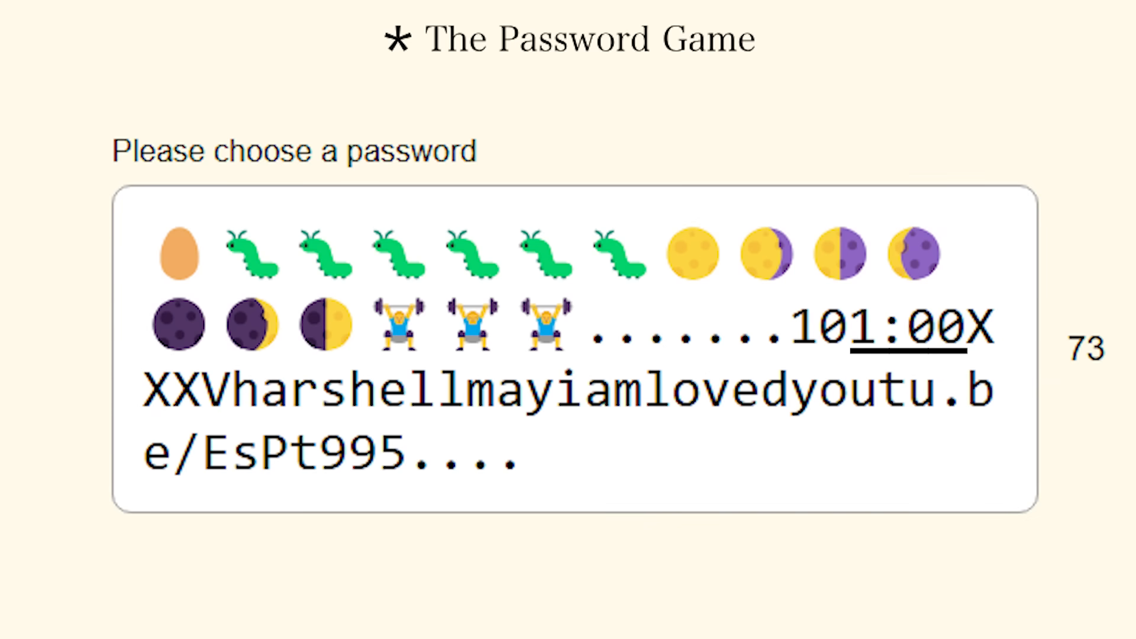
Confirm the practice password as final and begin a fresh timed run
scroll(down, 3)
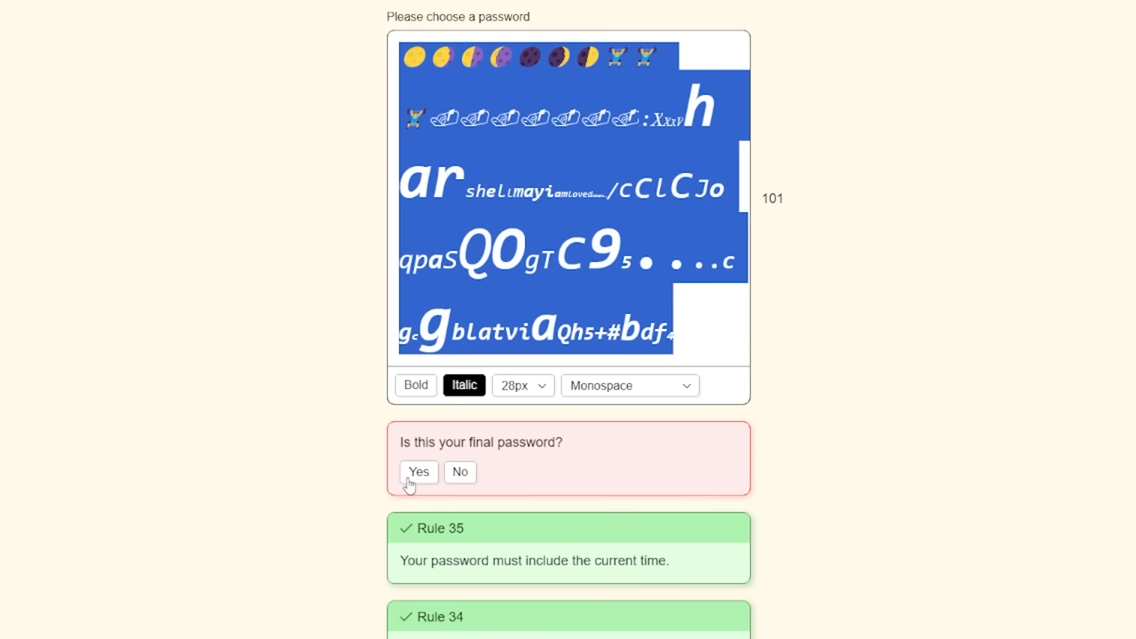
click(419, 472)
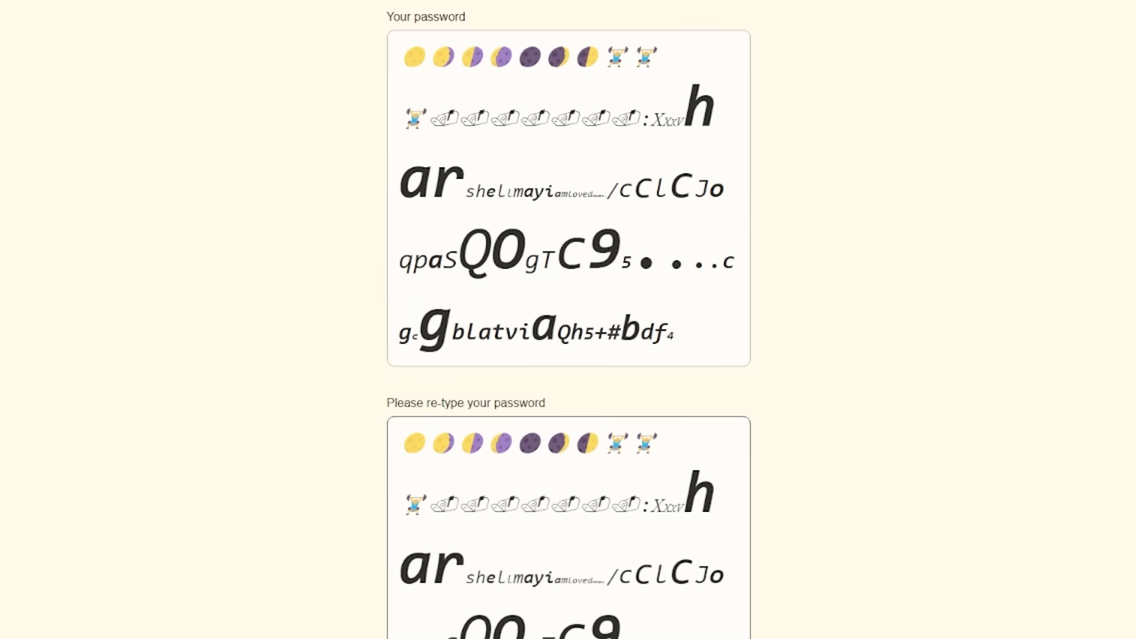
scroll(down, 3)
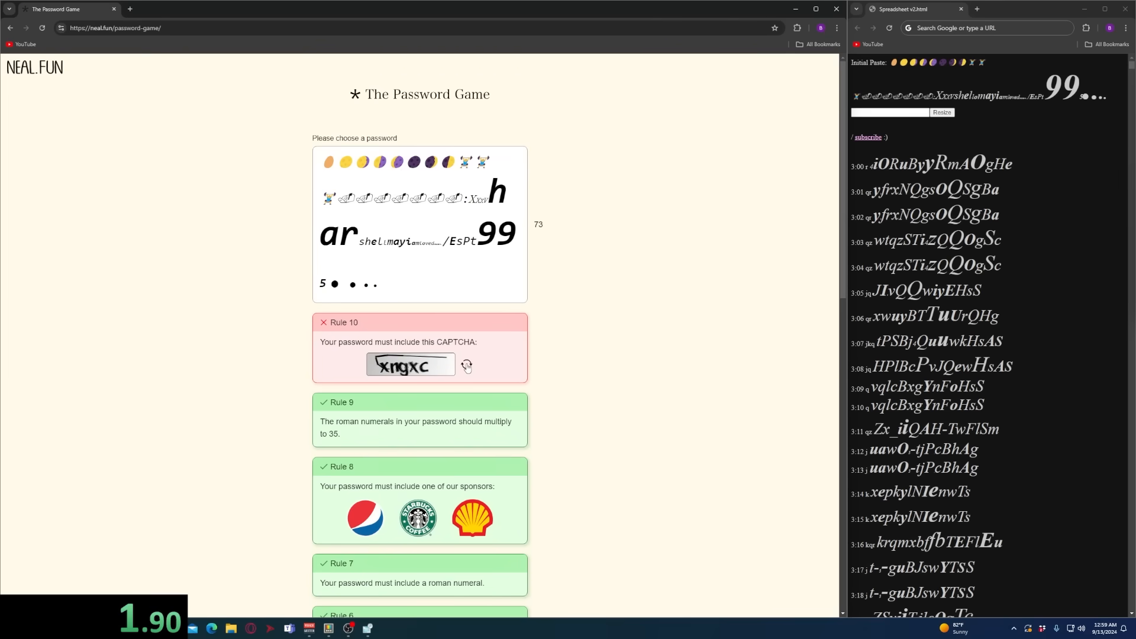
Append the CAPTCHA text xngx, the country belgium and the chess move Qf5+
text(xngxc)
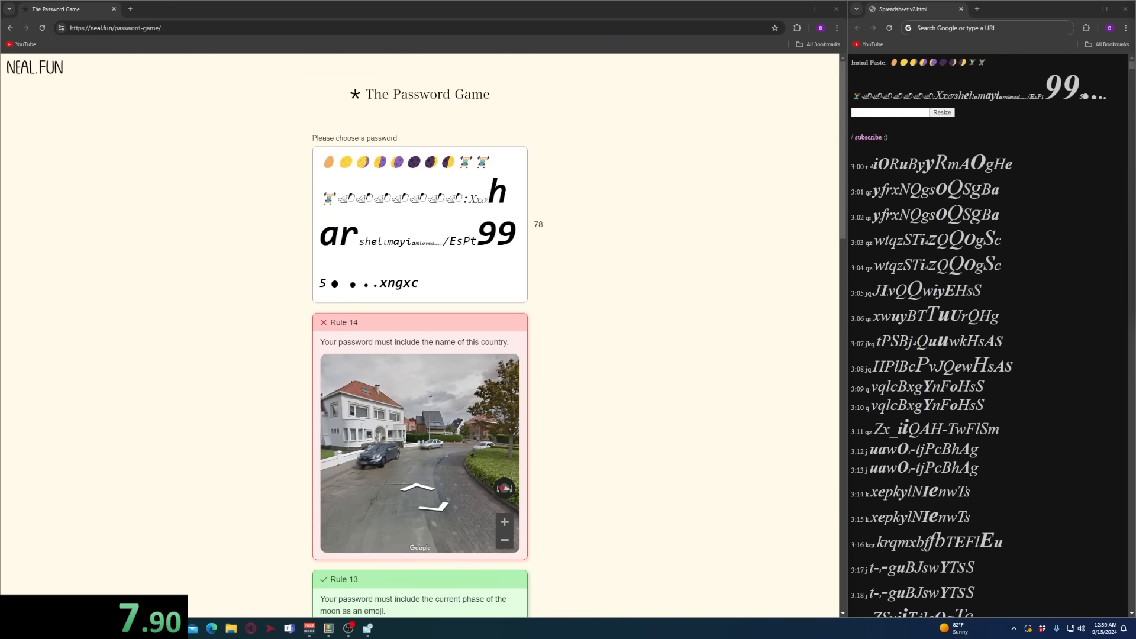
text(bel)
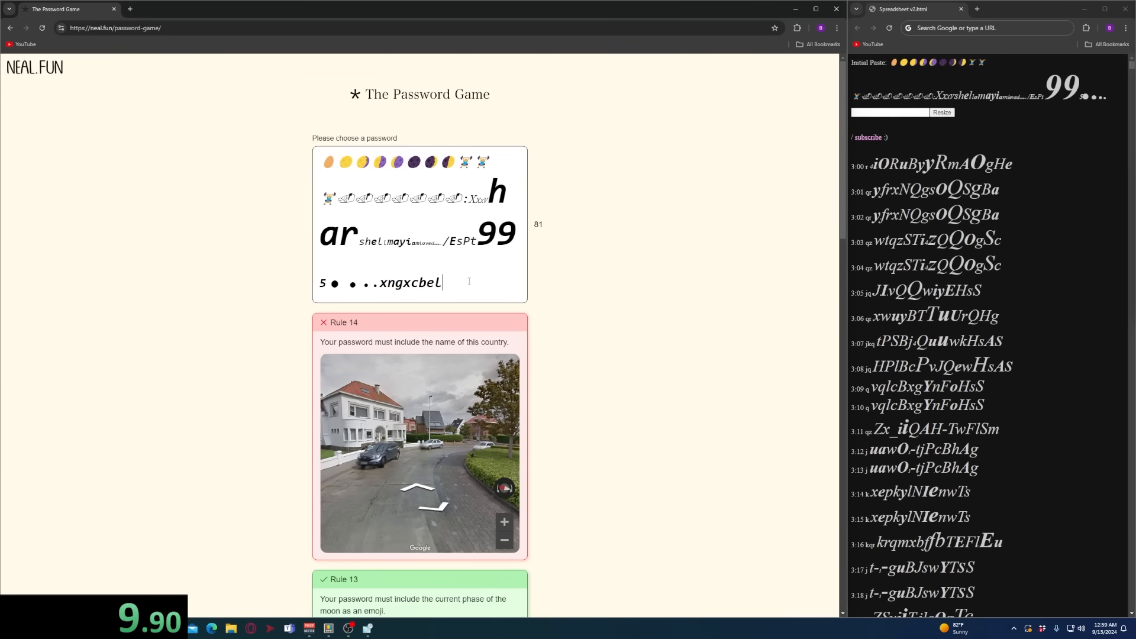
text(ium)
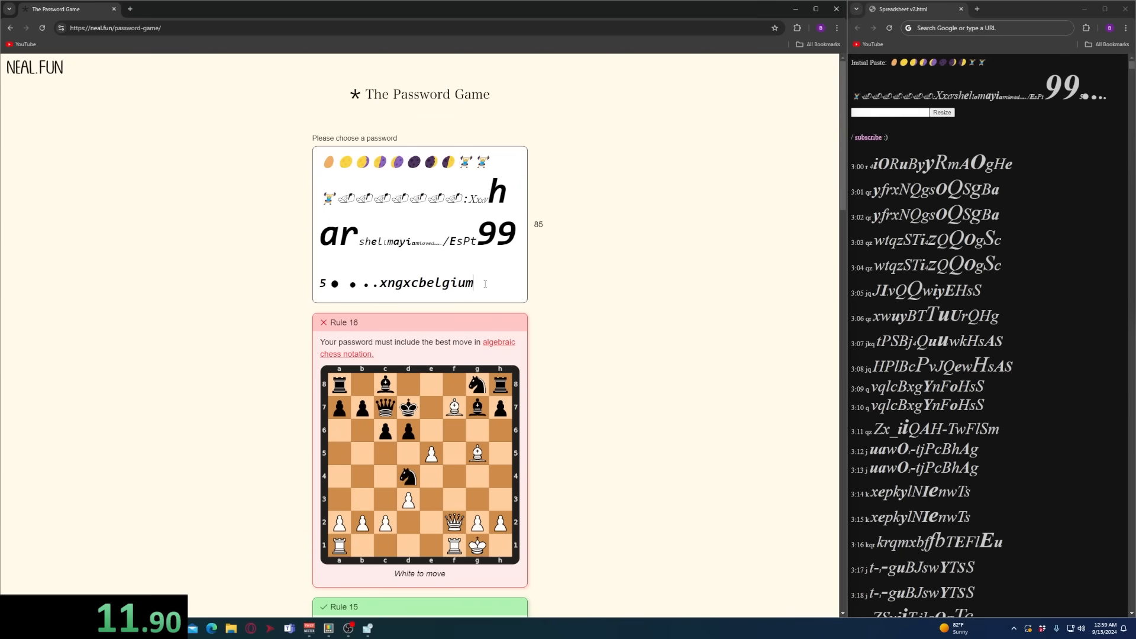
text(Q)
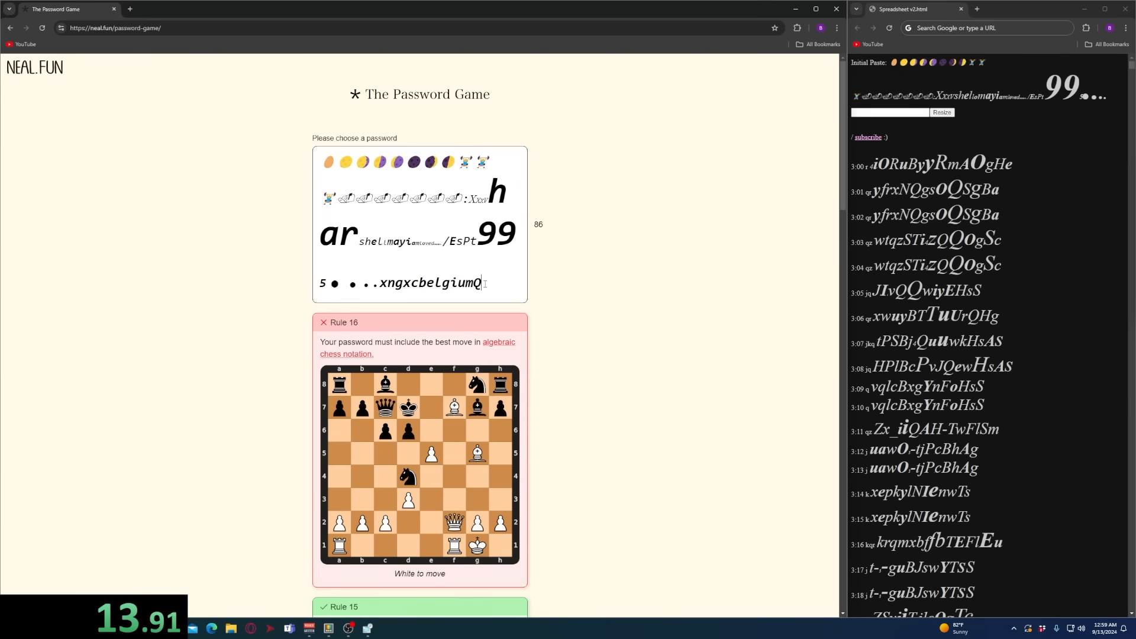
text(f)
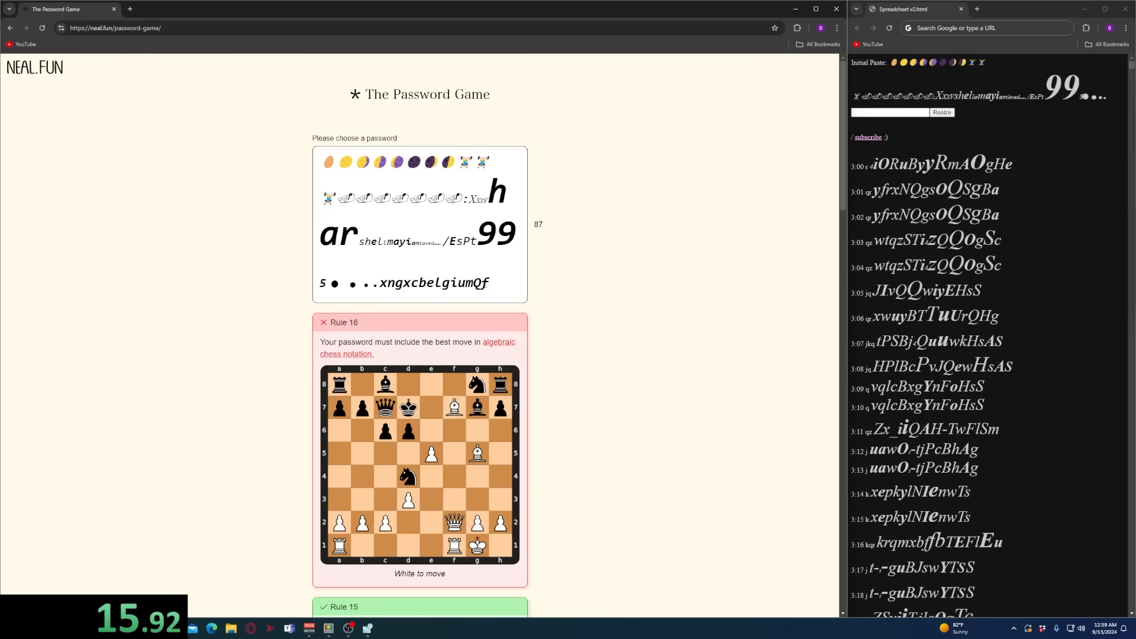
text(f5+)
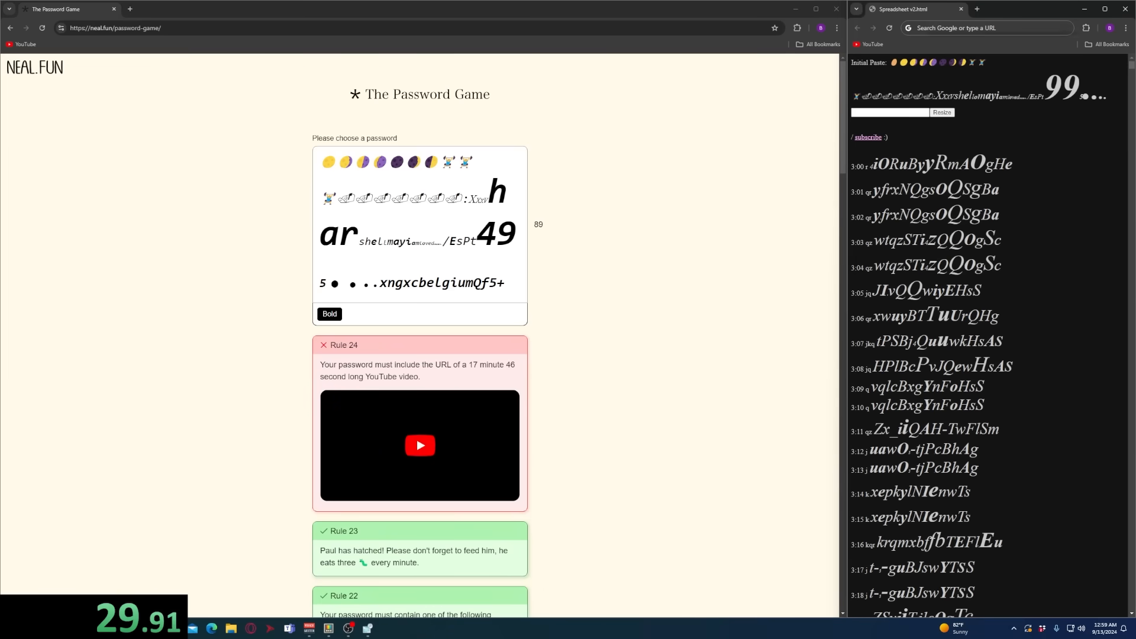
Find the 17:46 YouTube URL and sacrifice the letters J and K
text(17:46)
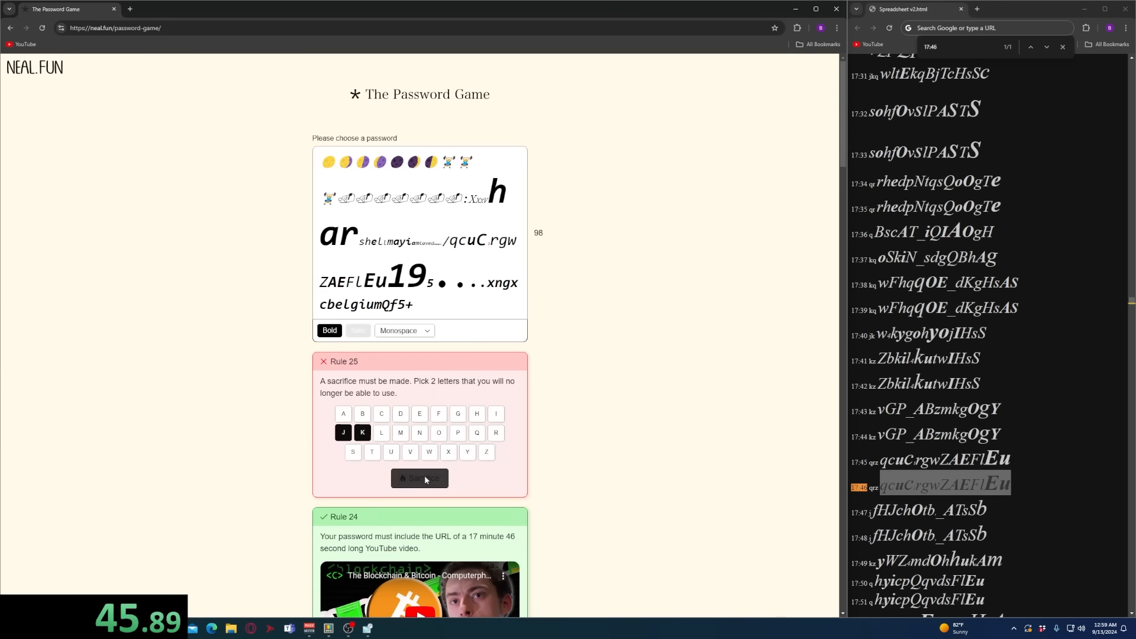
click(419, 478)
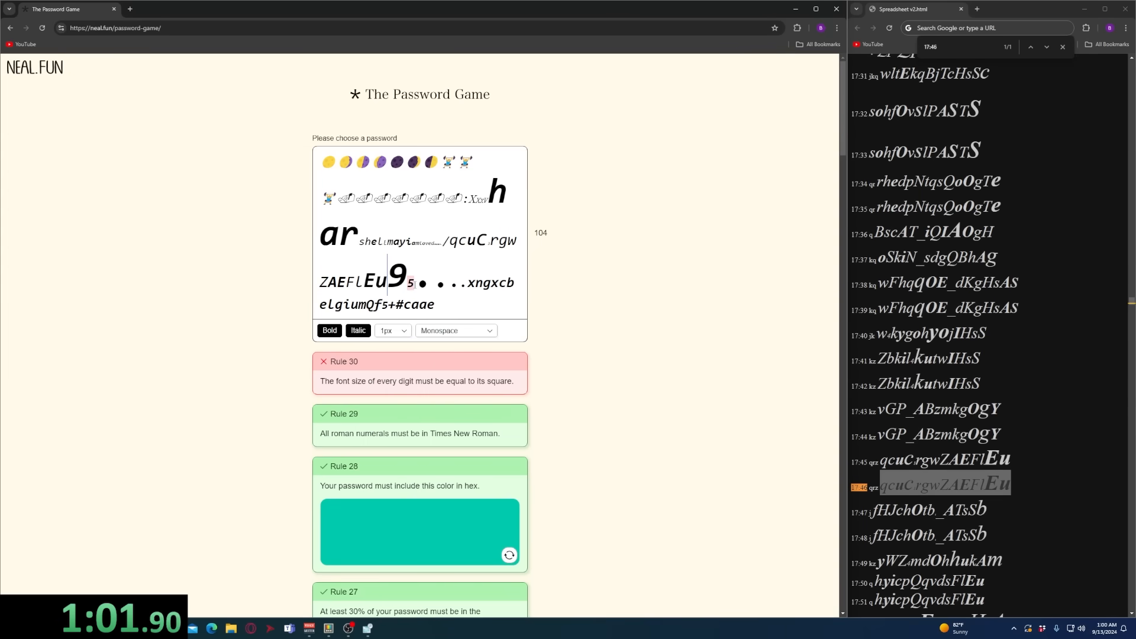
Size digit 5 to 25px and the repeated letter to 64px, then confirm the final password
click(392, 331)
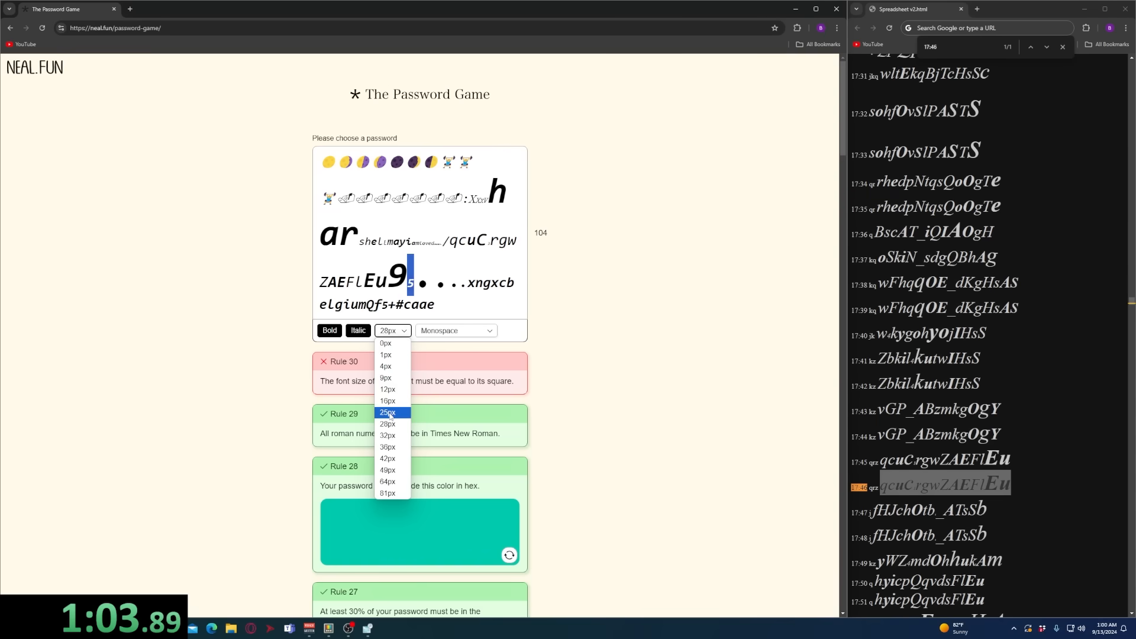
click(388, 435)
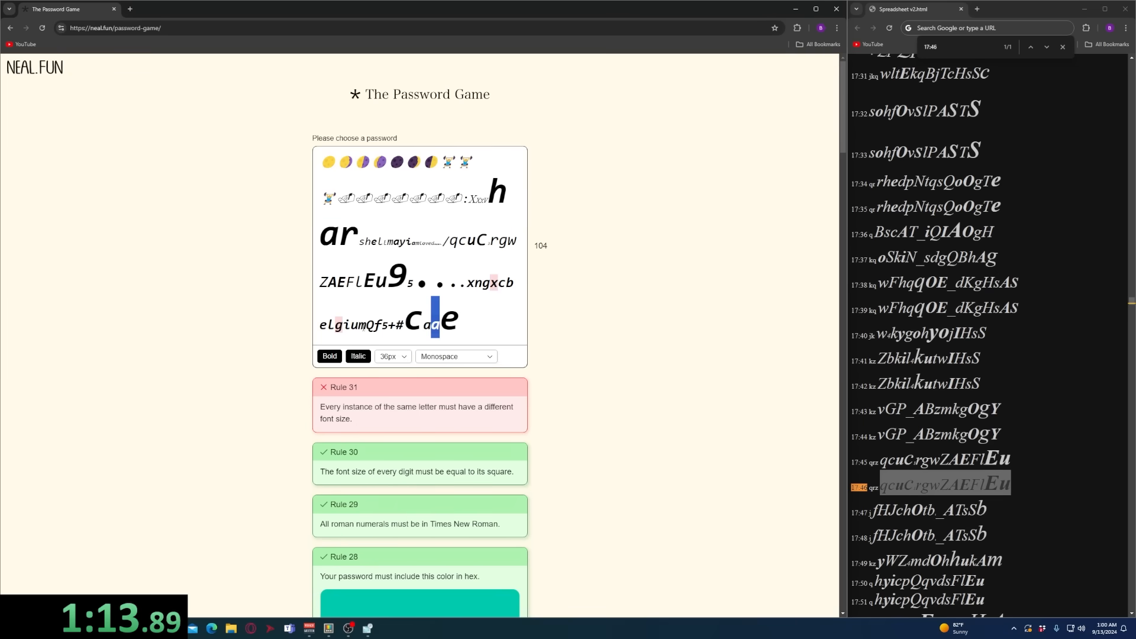
click(391, 356)
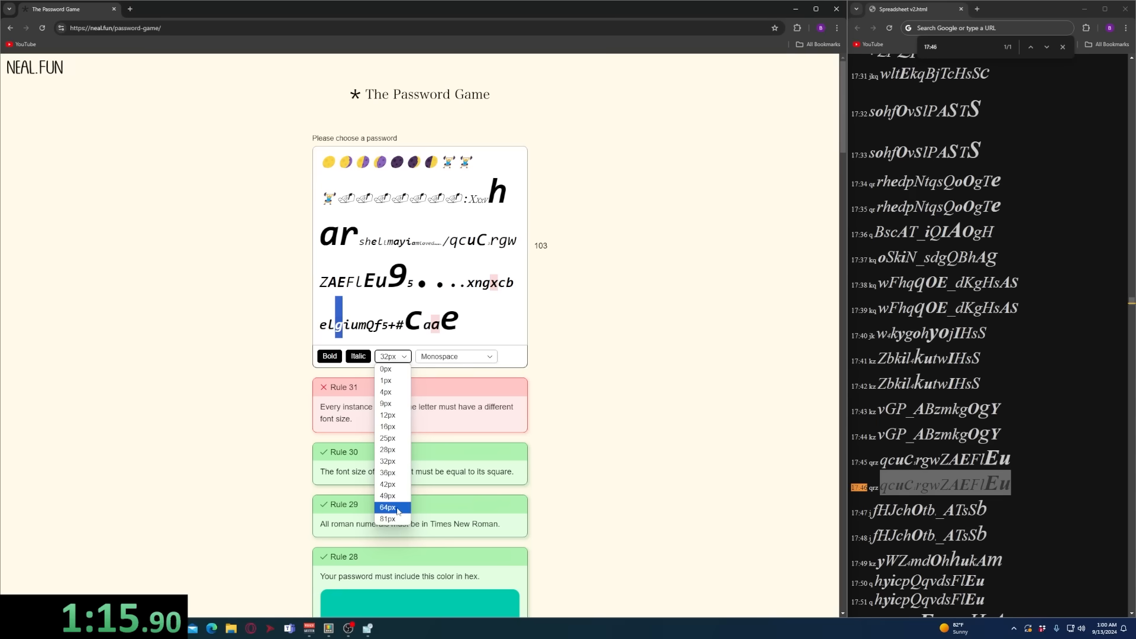
click(387, 472)
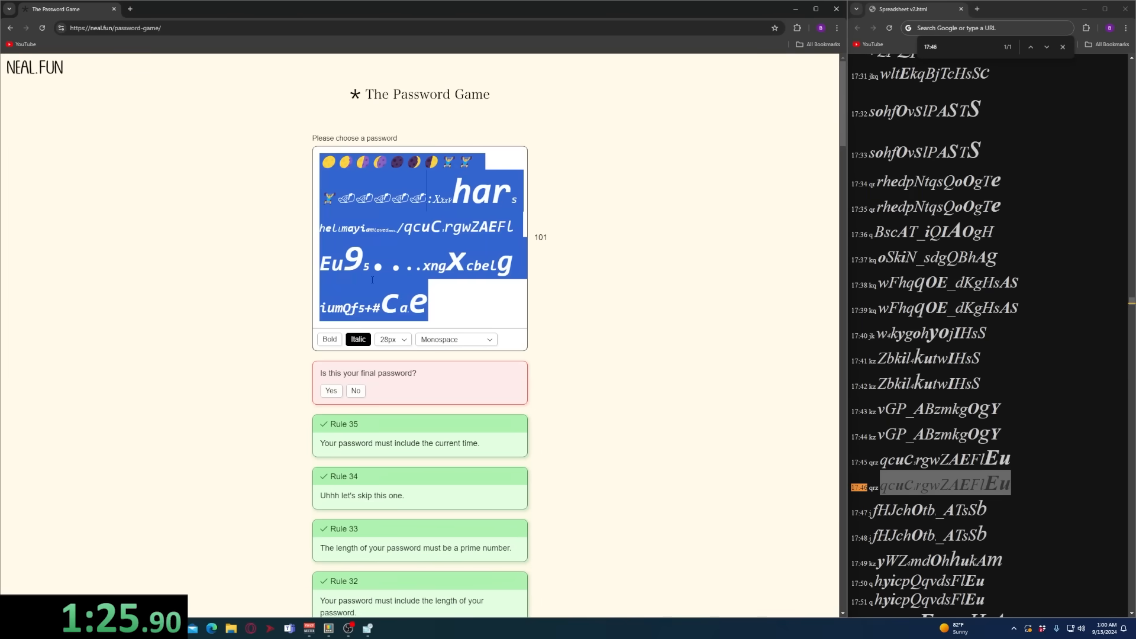
click(331, 390)
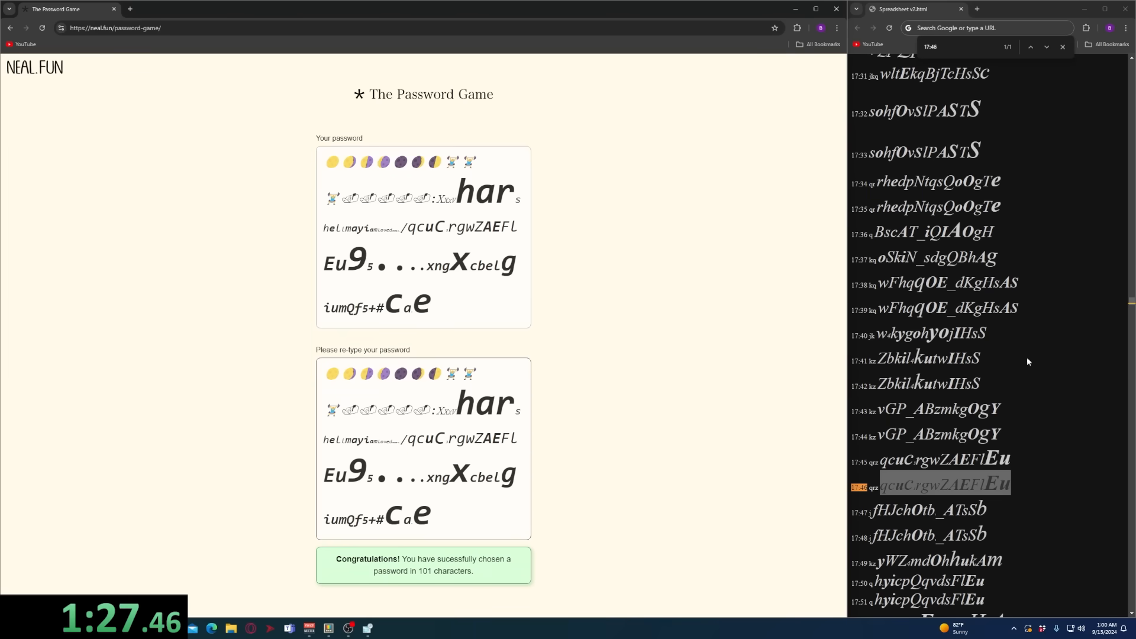